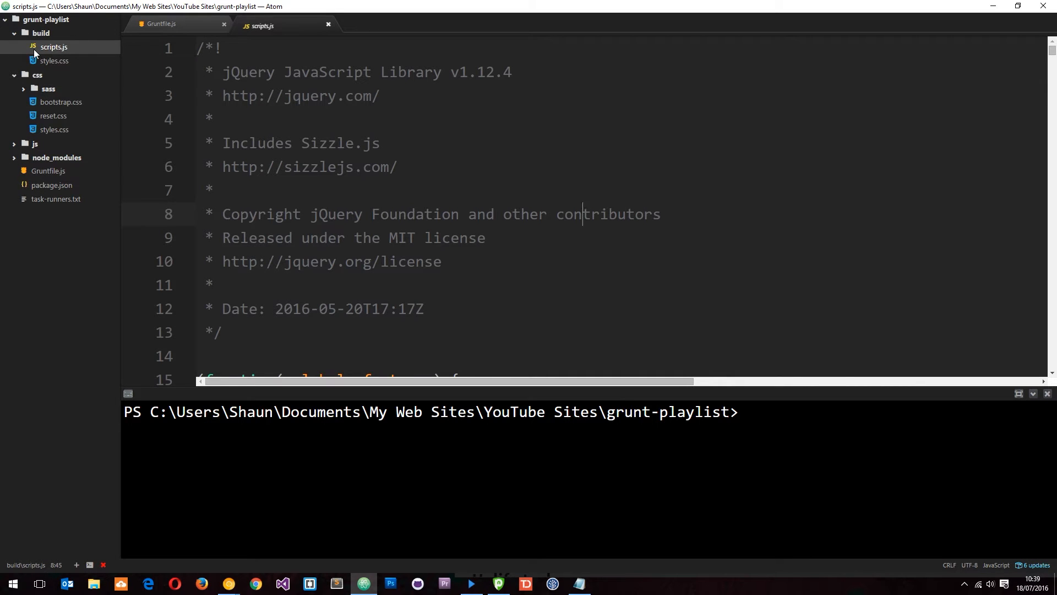
mouse_move(1007, 50)
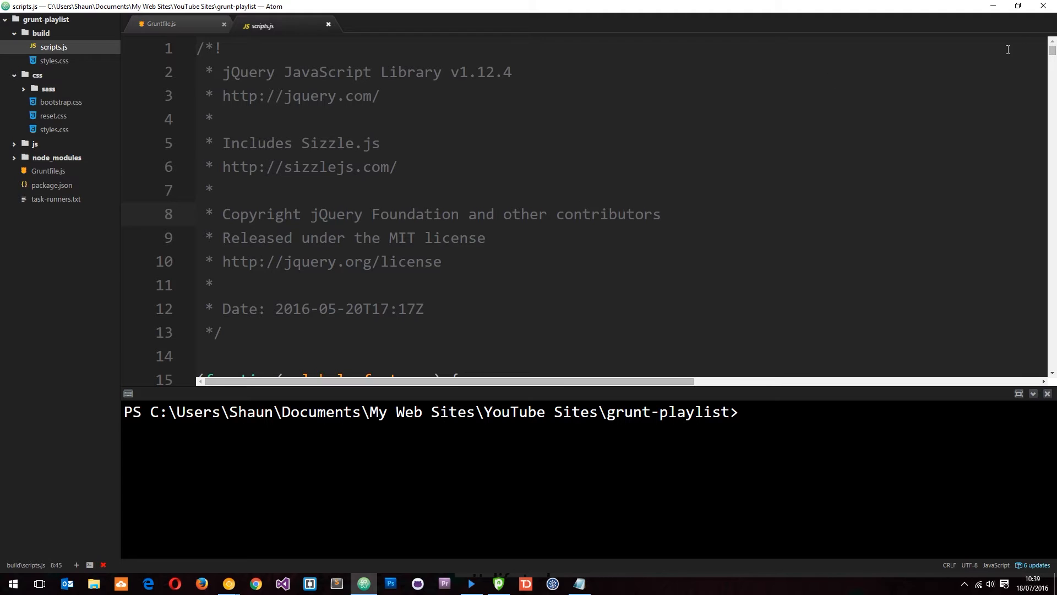
Review the concatenated build/scripts.js to its end, then close it, leaving Gruntfile.js open
left_click(34, 143)
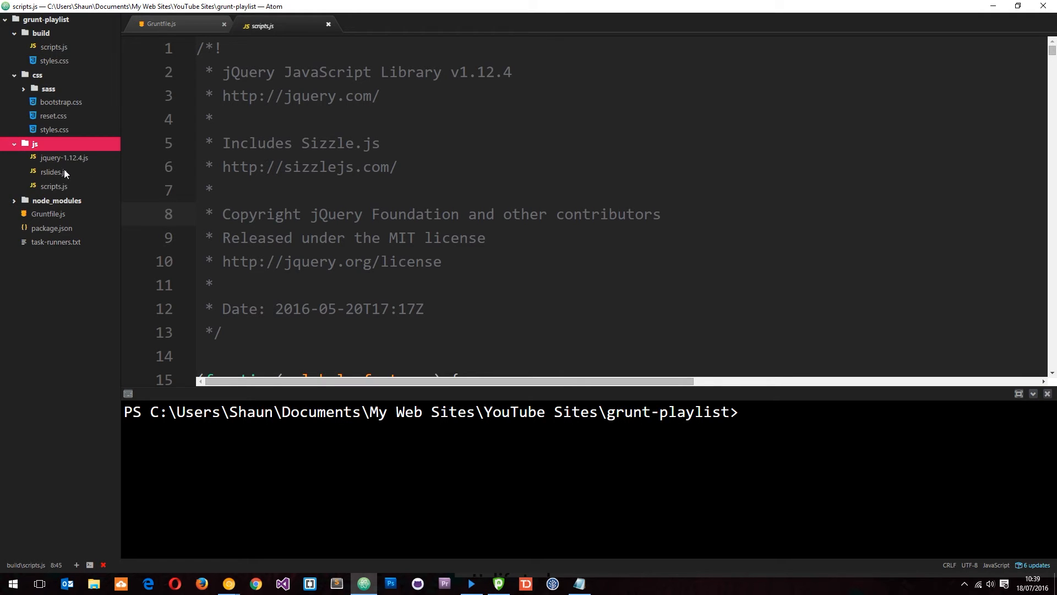
left_click(34, 143)
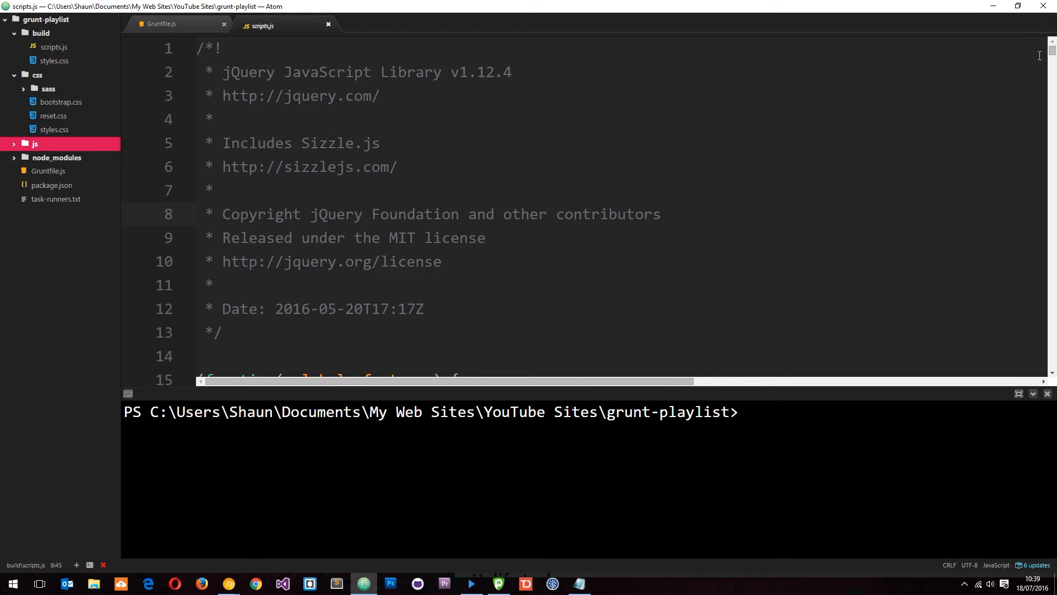
scroll("down", 3)
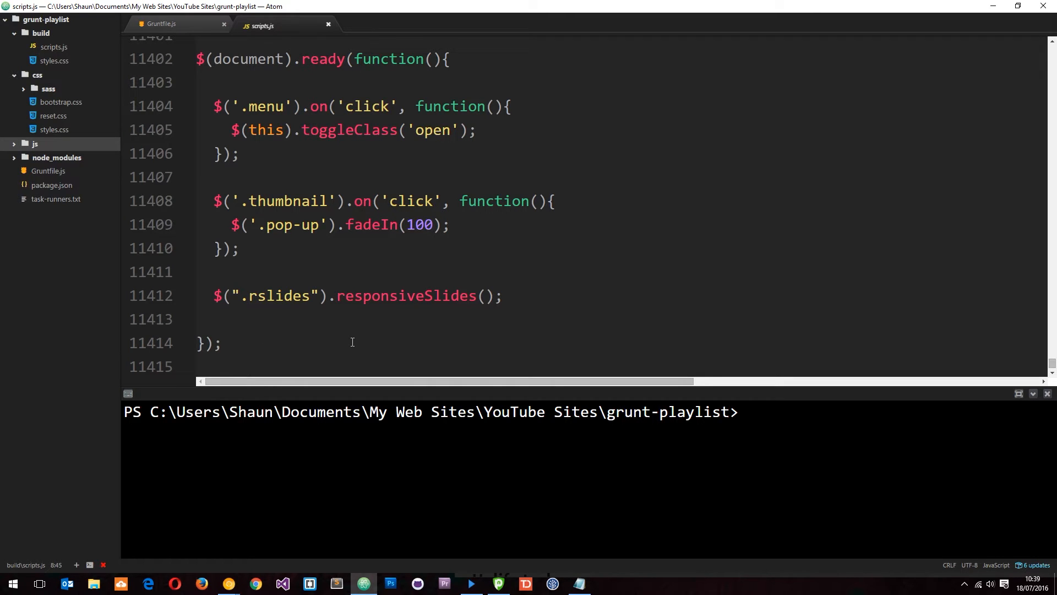
mouse_move(753, 209)
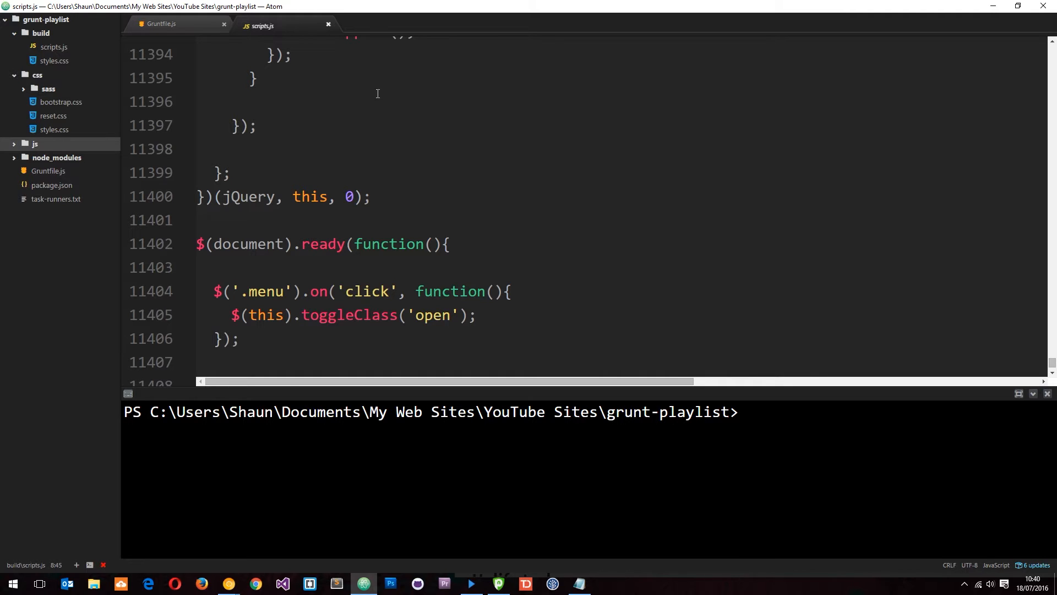
left_click(328, 24)
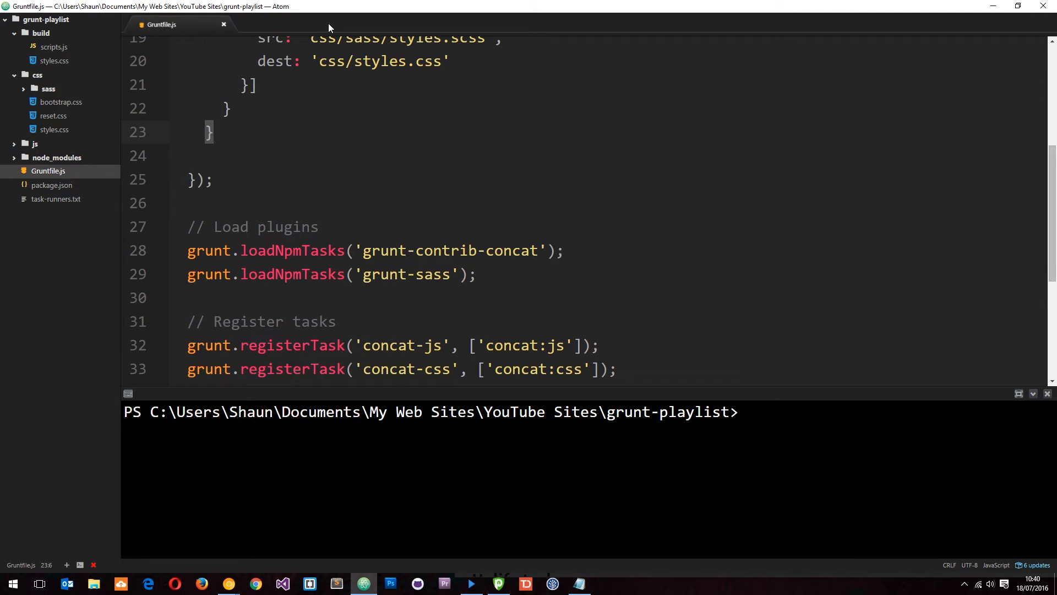
Find grunt-contrib-uglify on the Grunt plugins page and select its npm install command
left_click(750, 412)
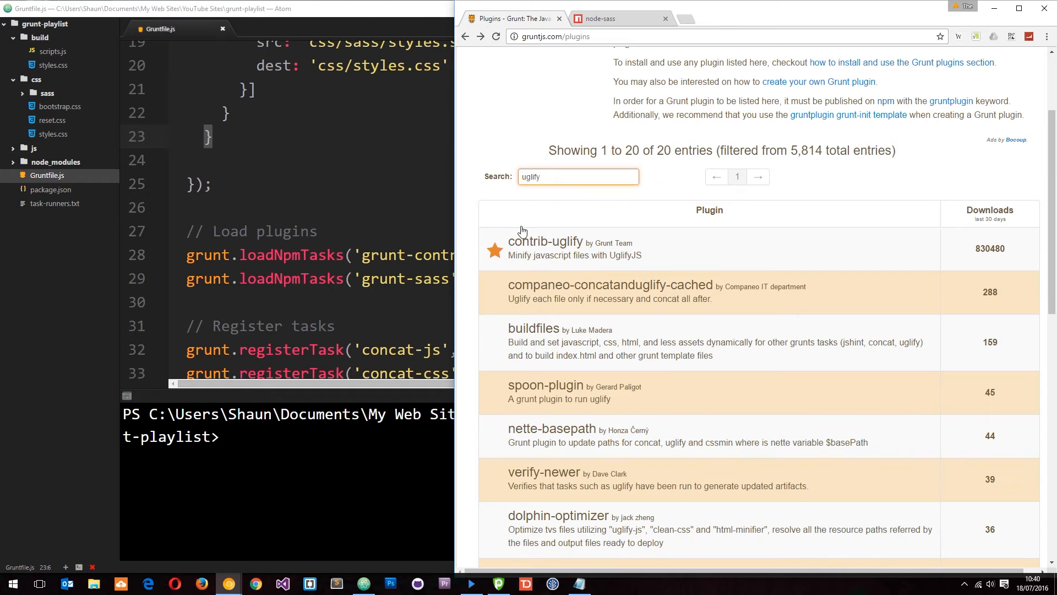
left_click(545, 241)
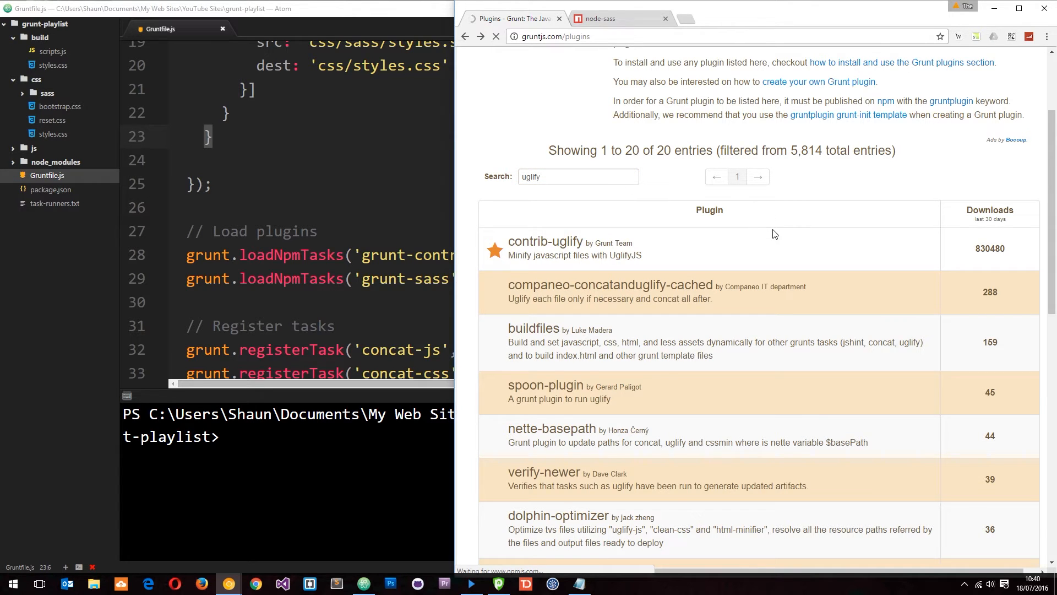
left_click(545, 241)
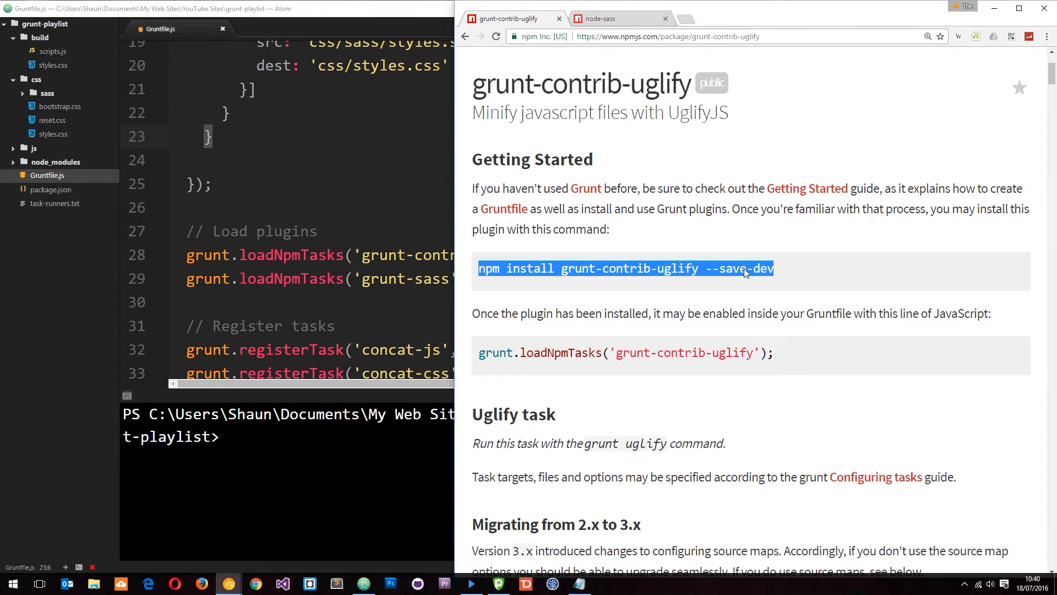
mouse_move(769, 284)
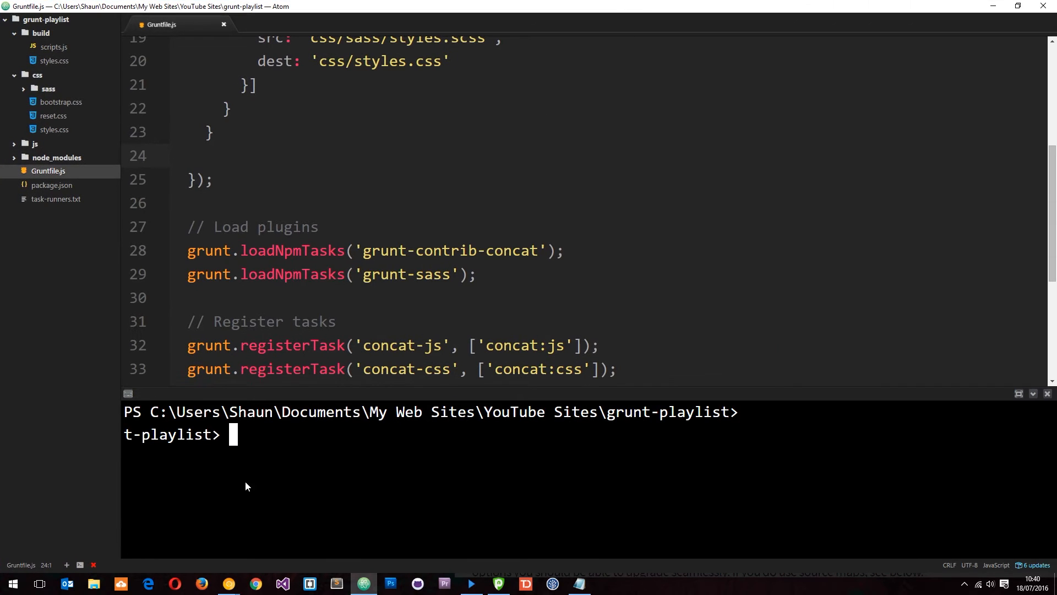
Run npm install grunt-contrib-uglify --save-dev and check package.json's devDependencies
type("npm install grunt-contrib-uglify --save-dev")
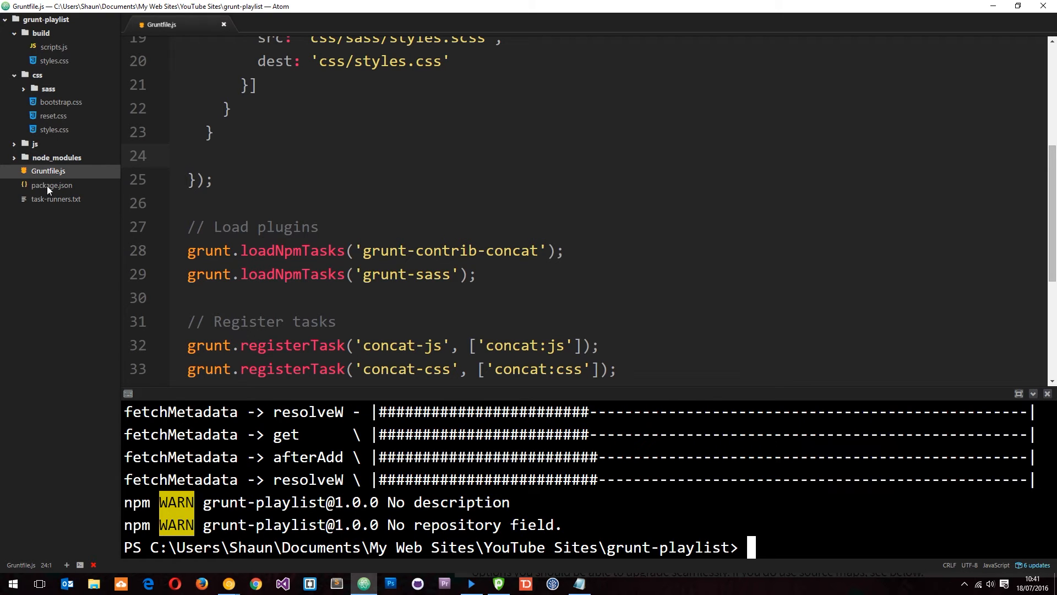
left_click(51, 185)
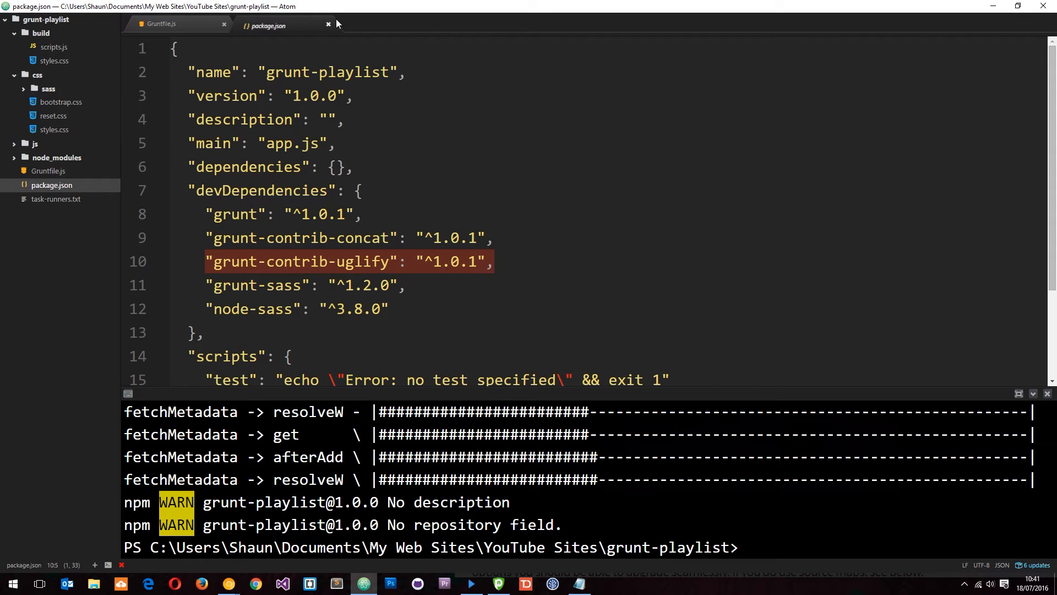
Add a grunt.loadNpmTasks('grunt-contrib-uglify') line to Gruntfile.js after closing package.json
left_click(328, 25)
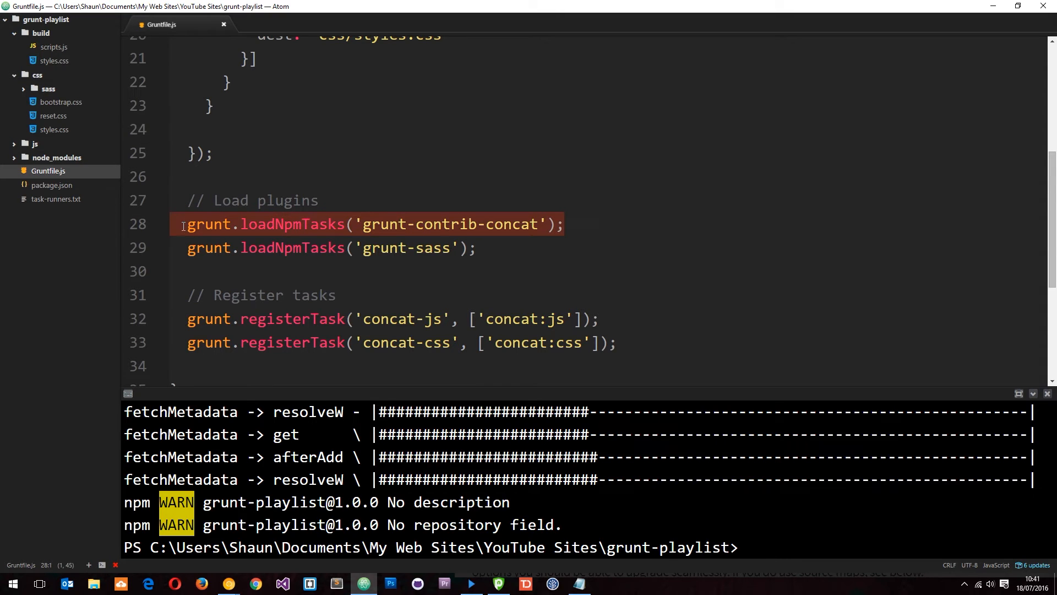
left_click(476, 247)
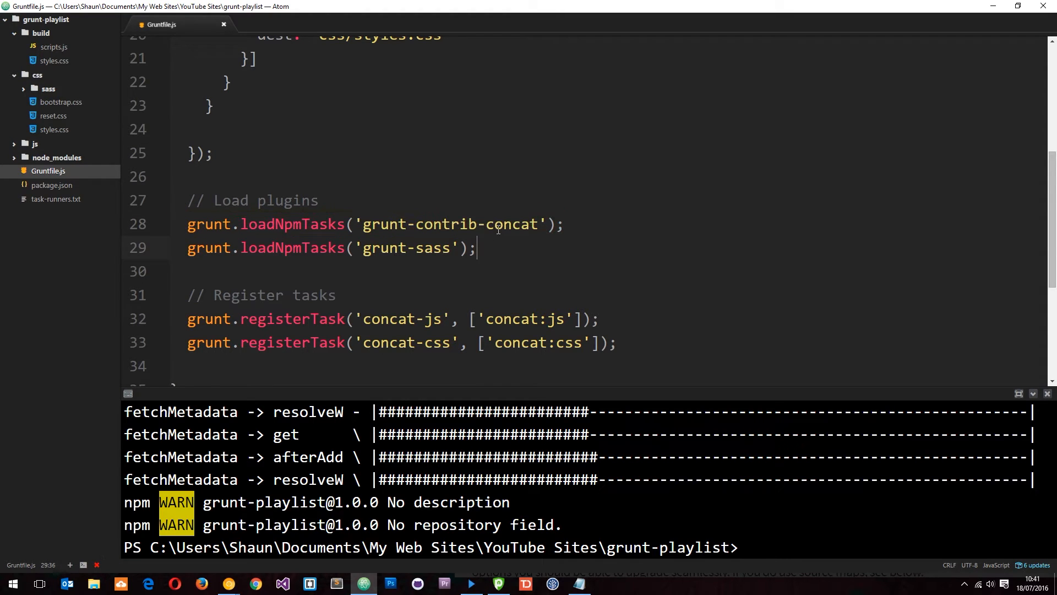
type("grunt.loadNpmTasks('grunt-contrib-concat');")
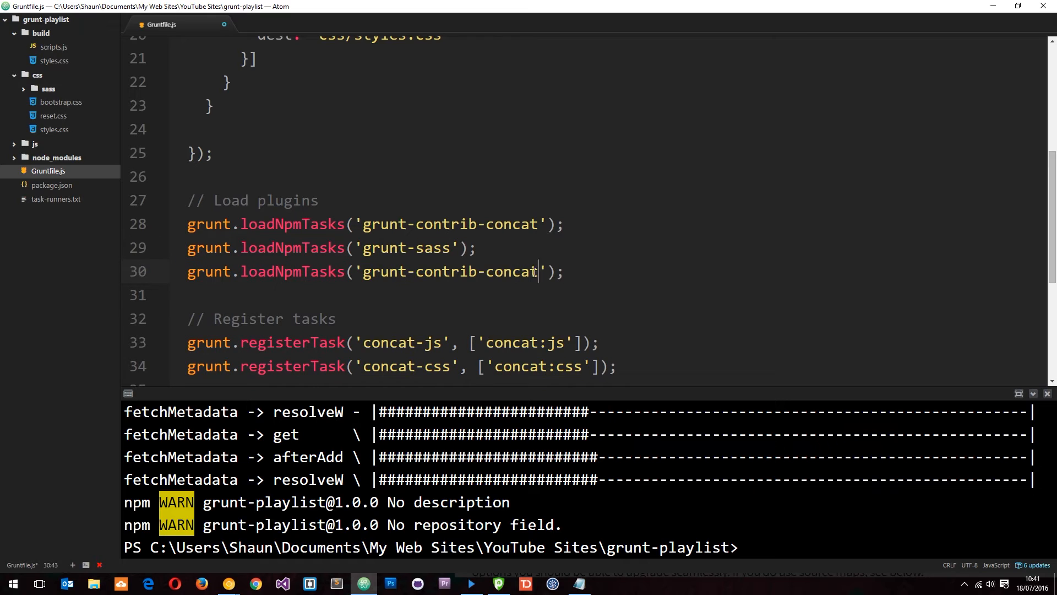
type("ugl")
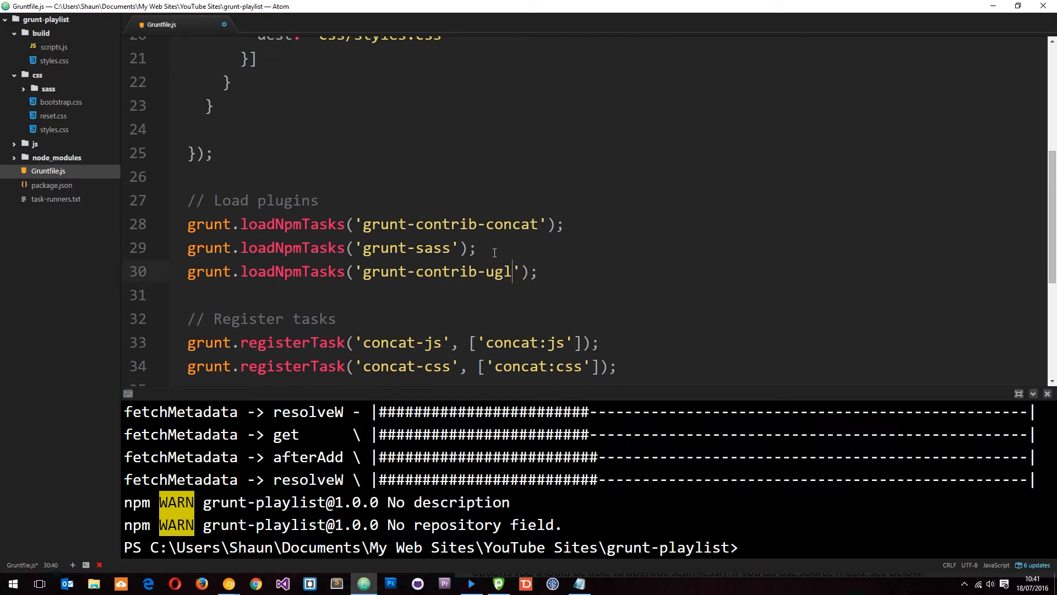
type("ify")
left_click(607, 106)
type(",")
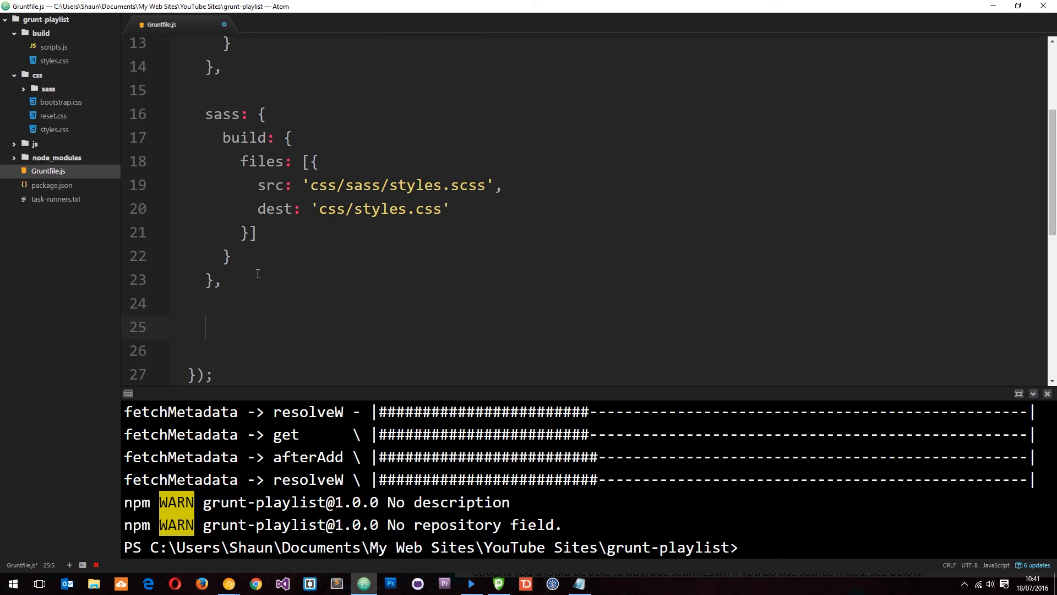
Start an uglify config block with a build target modelled on the sass task
type("ugl")
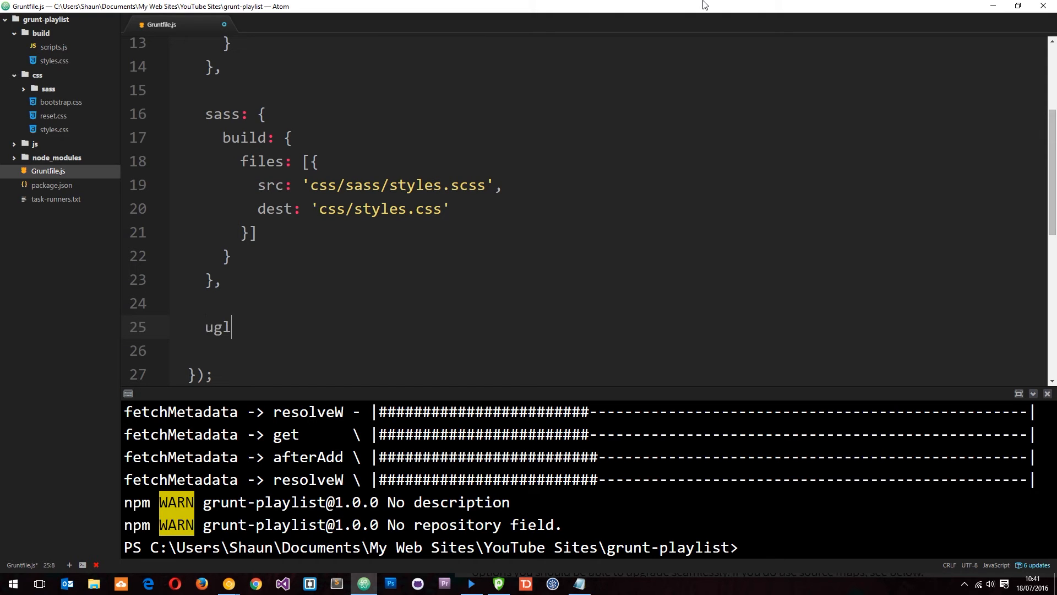
type("ify: {")
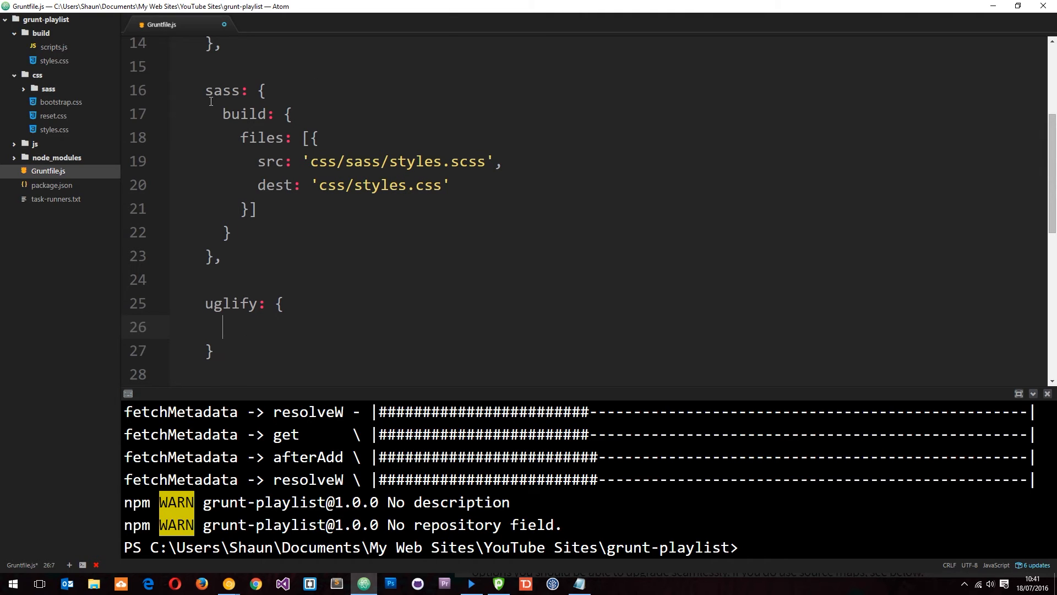
double_click(244, 113)
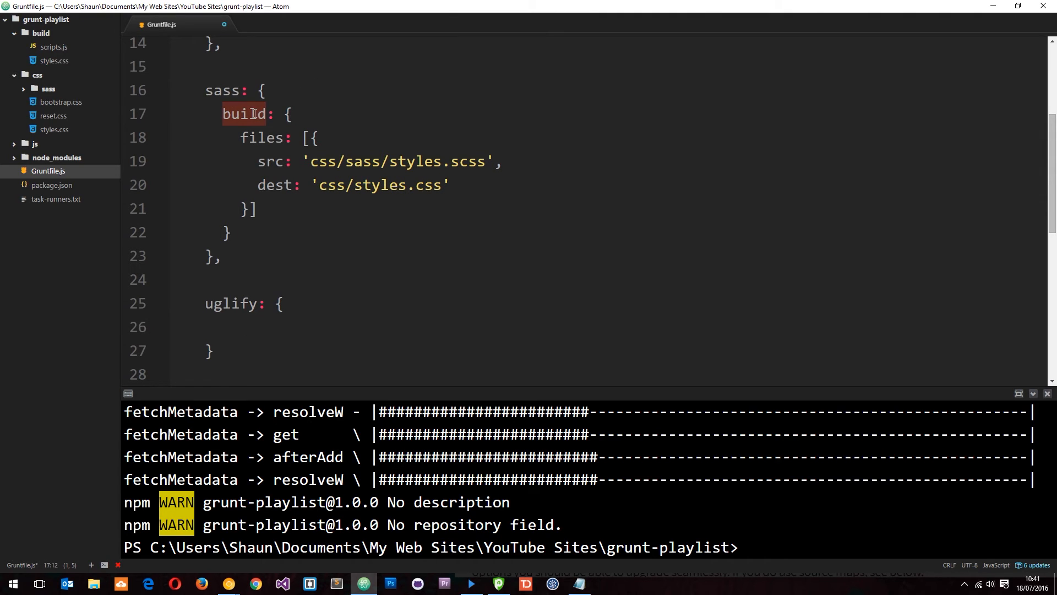
type("build")
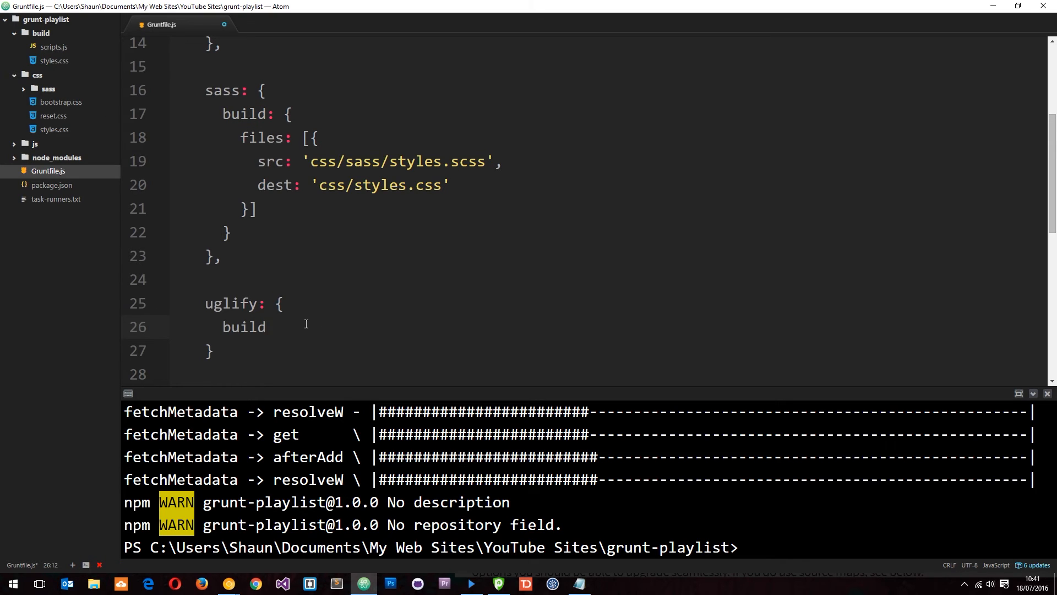
type(":")
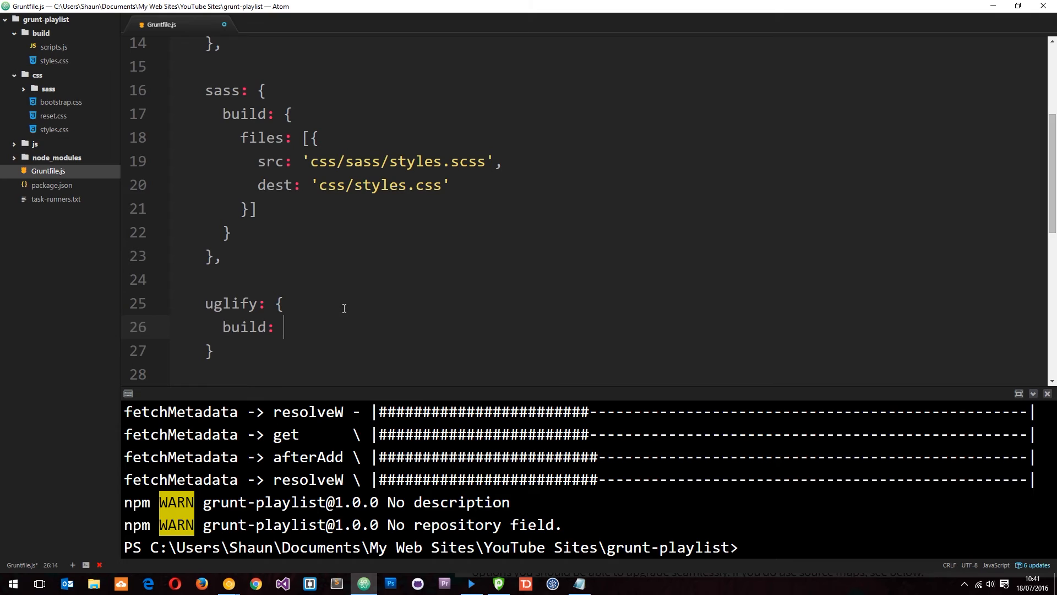
type("{")
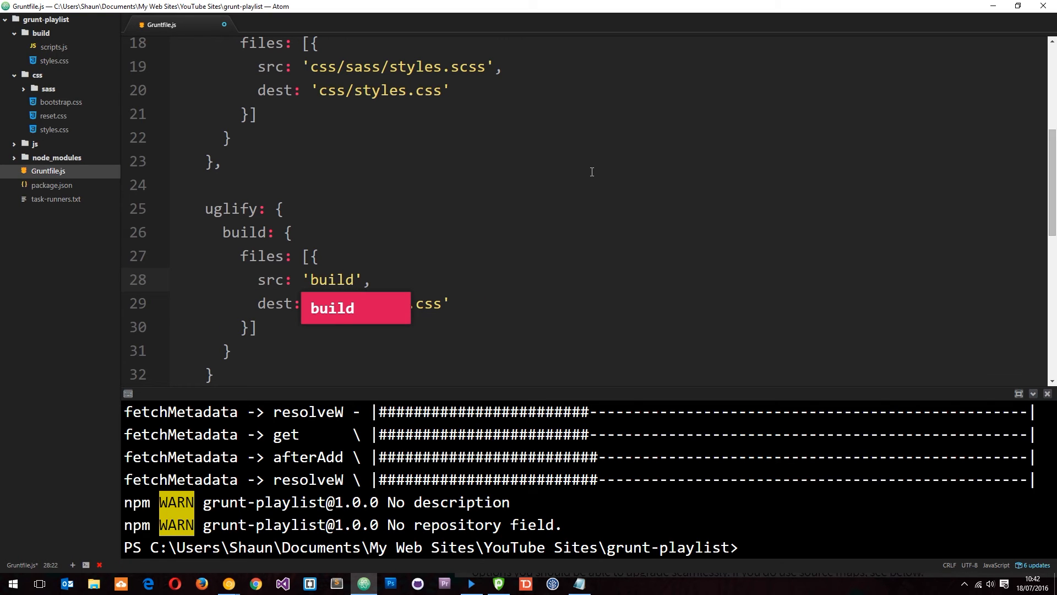
Set the build target's src and dest both to 'build/scripts.js' and save
type("/script")
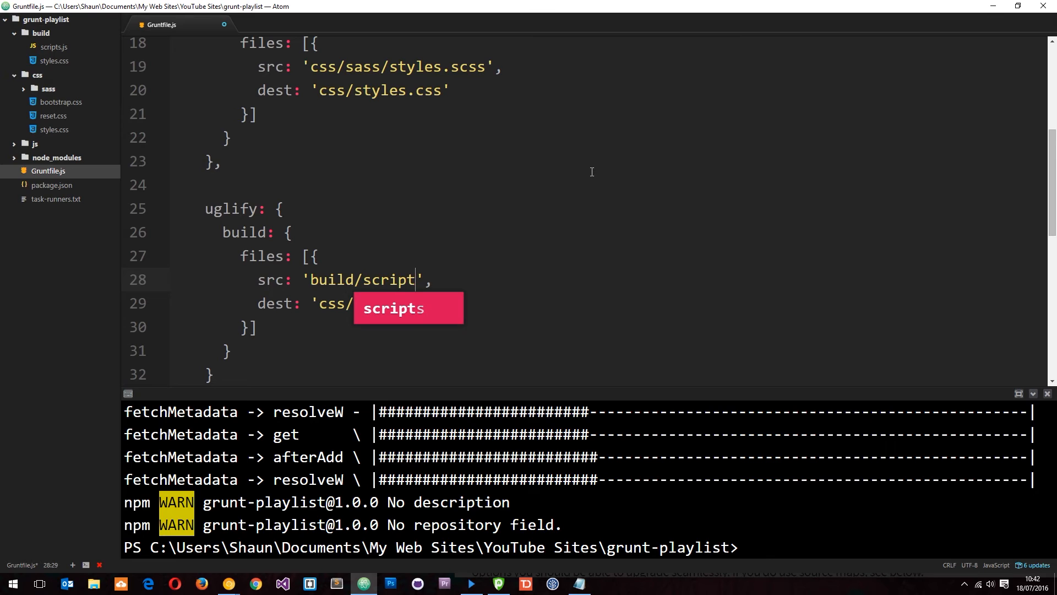
type("s.js")
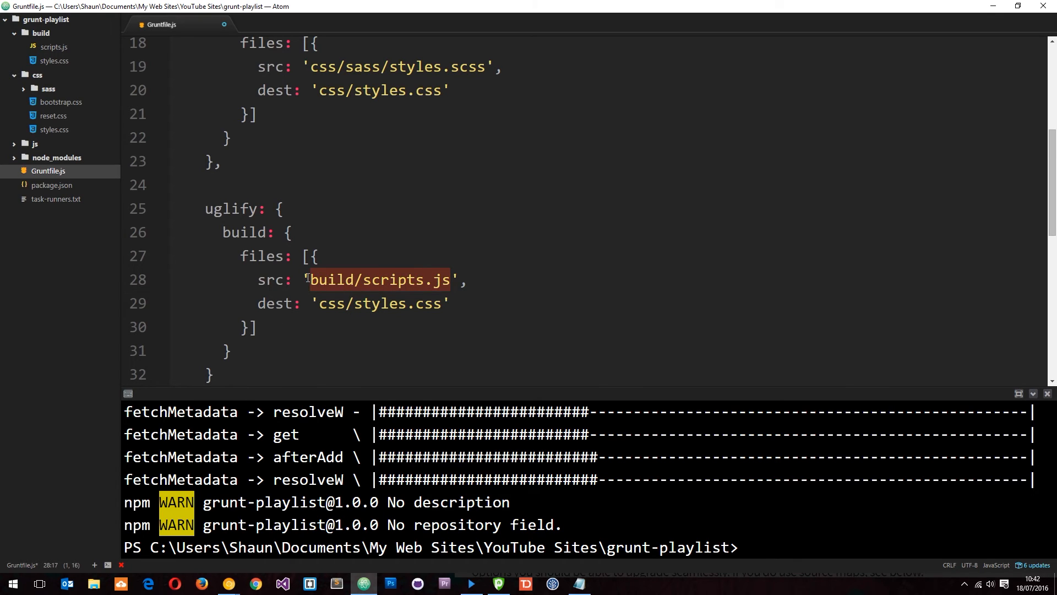
left_click(441, 304)
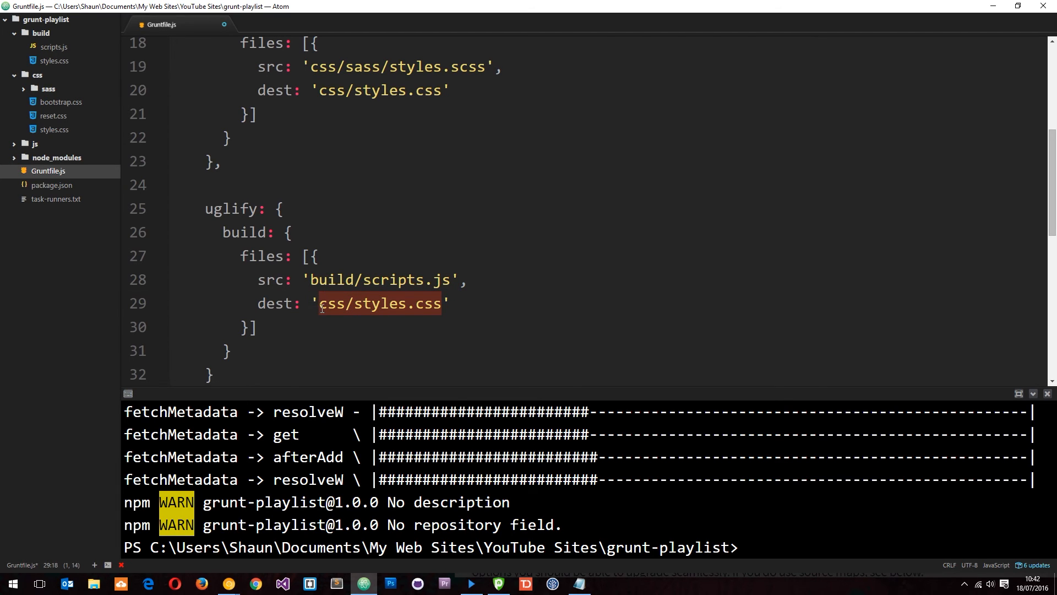
type("build/scripts.js")
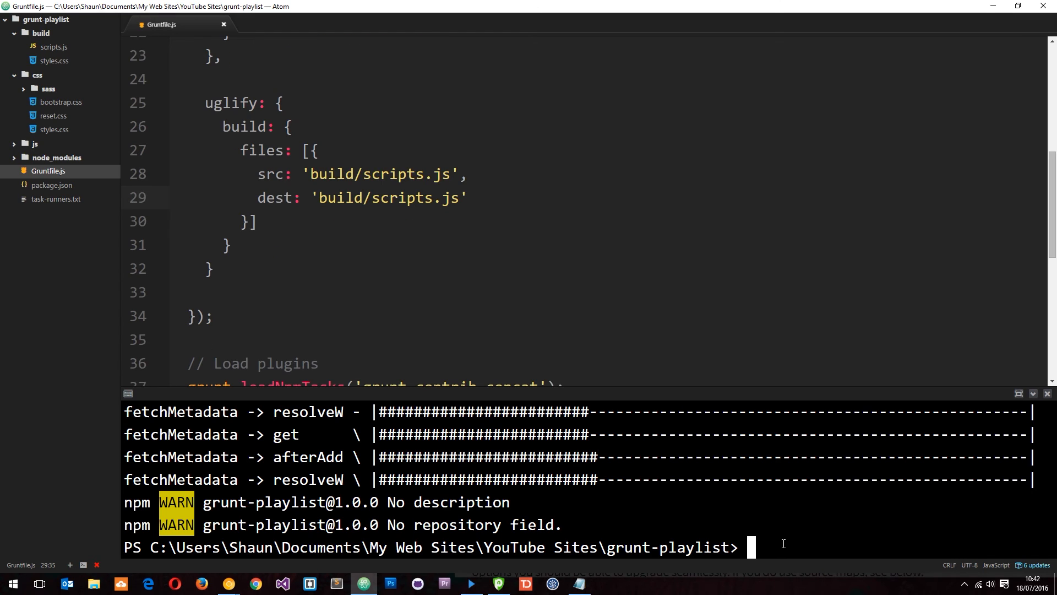
Run grunt uglify (after a misspelled attempt), minifying build/scripts.js from 316.94 kB to 101.28 kB
type("grunt")
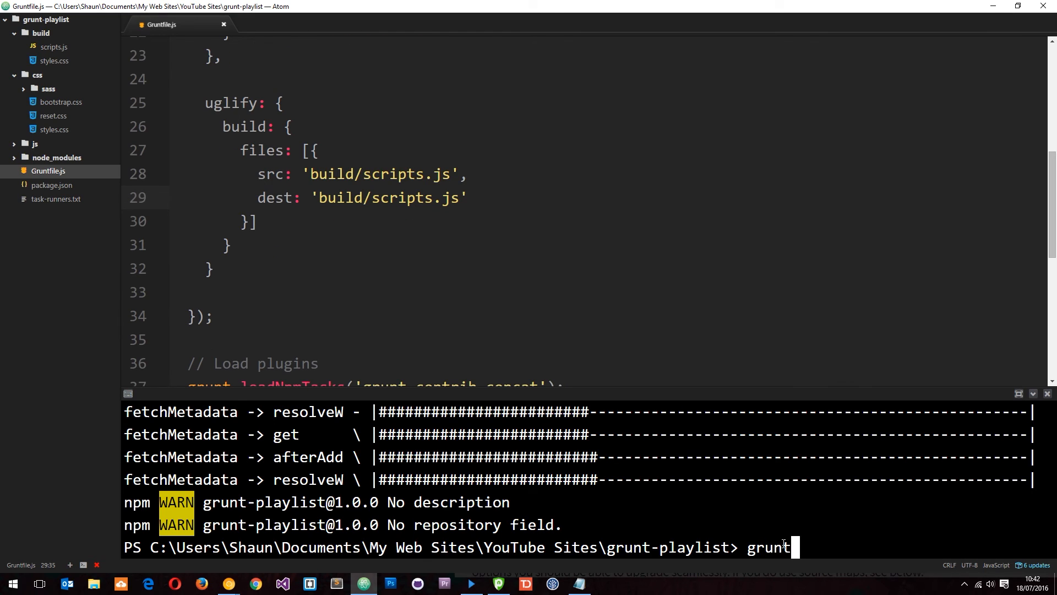
type("urglify")
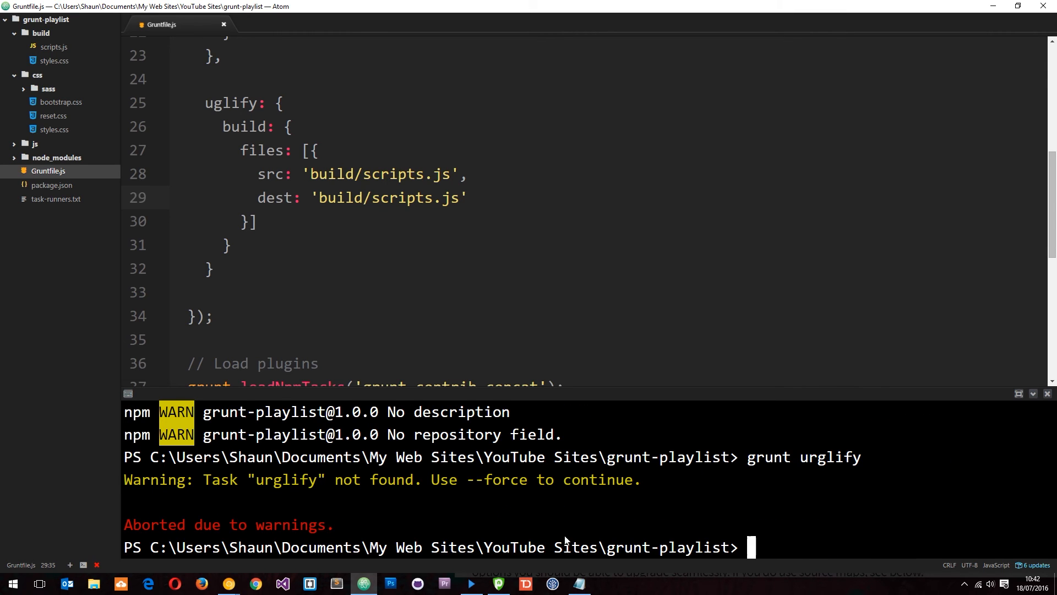
mouse_move(803, 536)
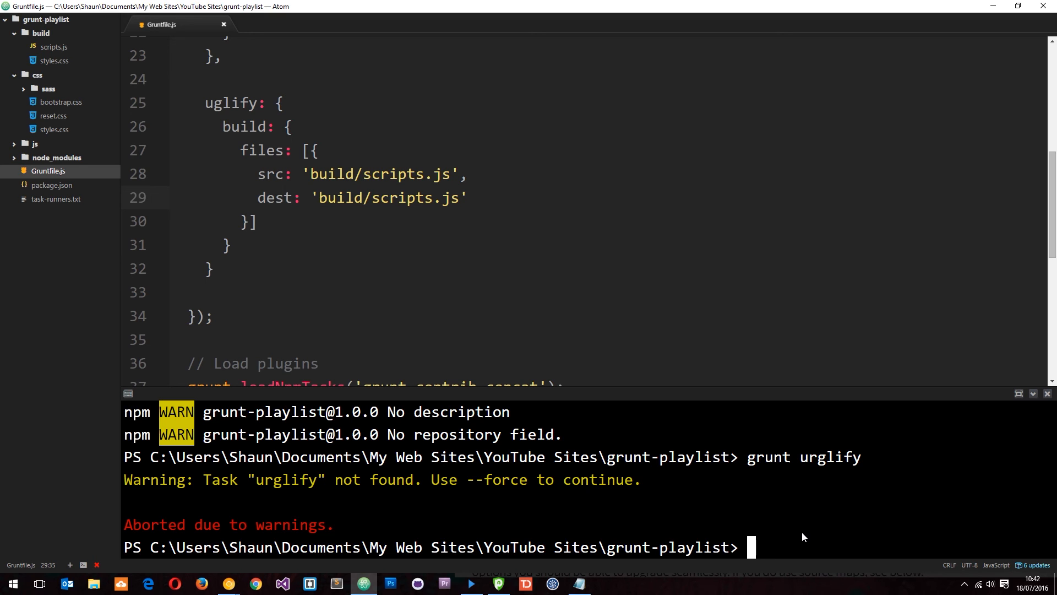
type("grunt uglify")
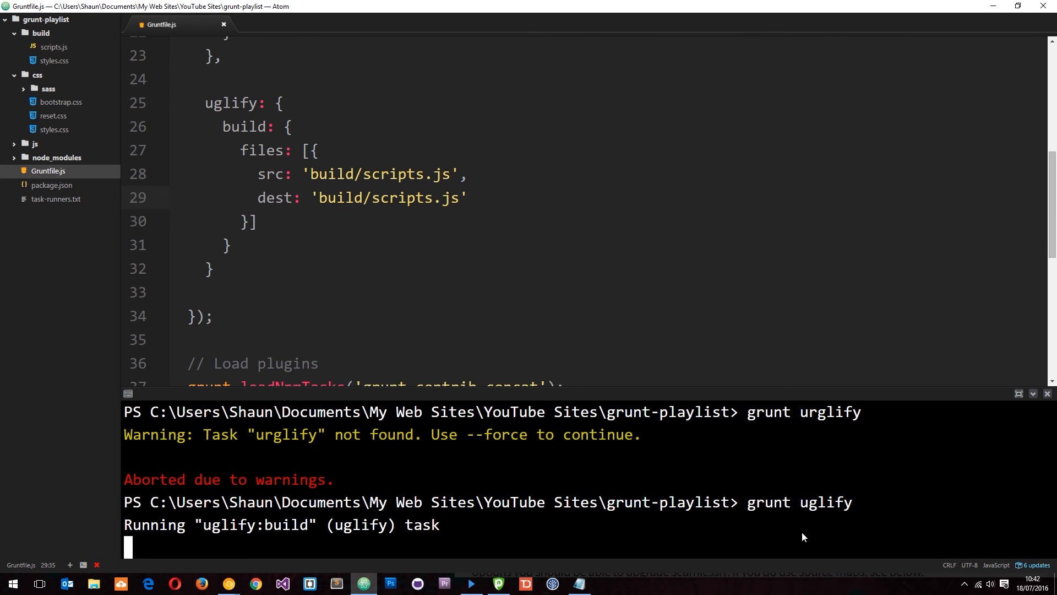
mouse_move(153, 548)
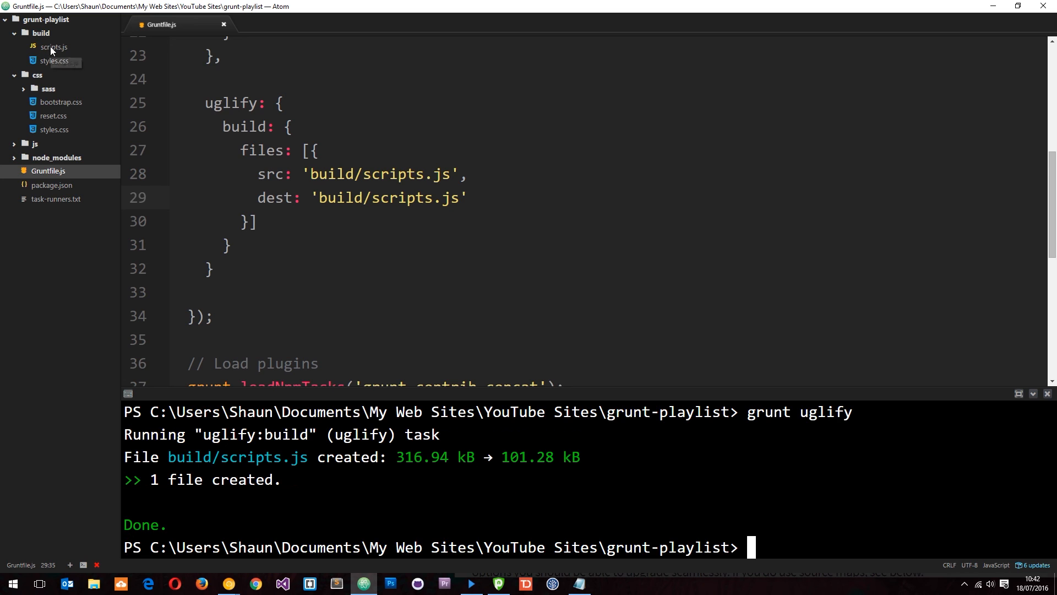
left_click(52, 46)
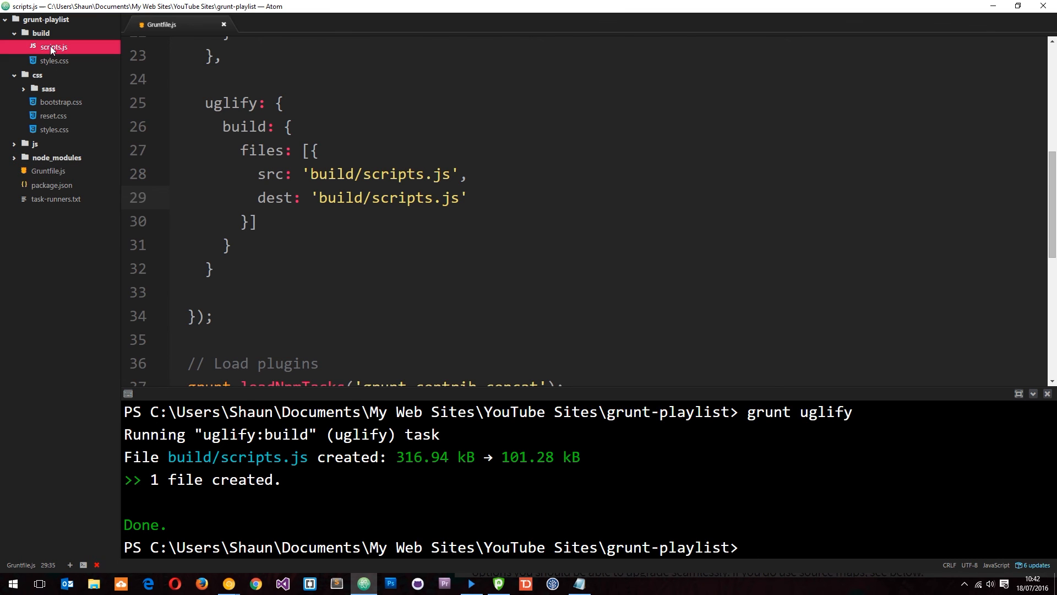
Inspect the minified build/scripts.js's long compressed lines, then return to Gruntfile.js
left_click(53, 47)
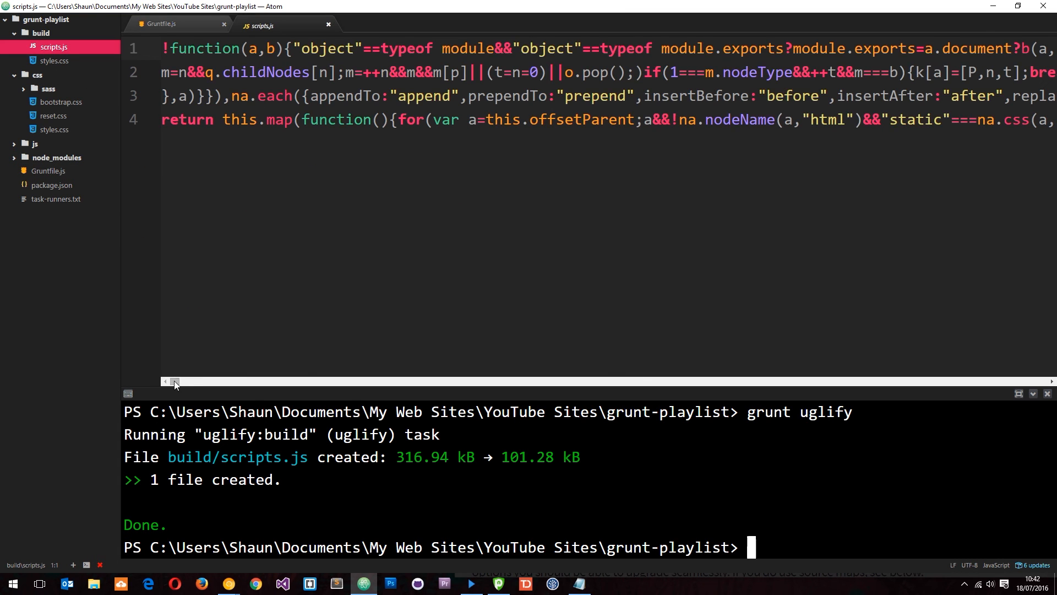
left_click_drag(174, 384, 193, 383)
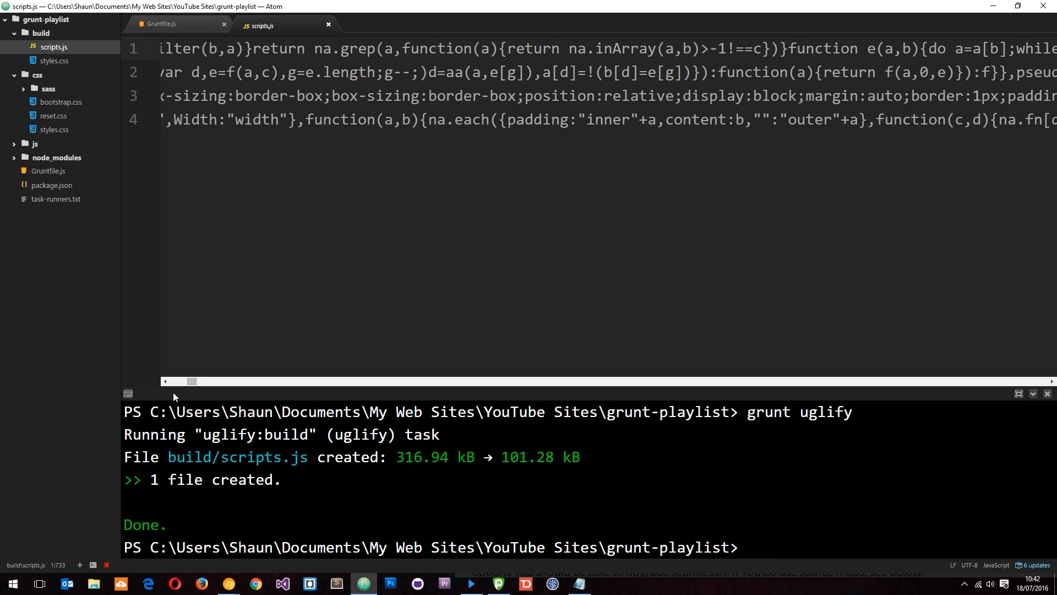
scroll("left", 3)
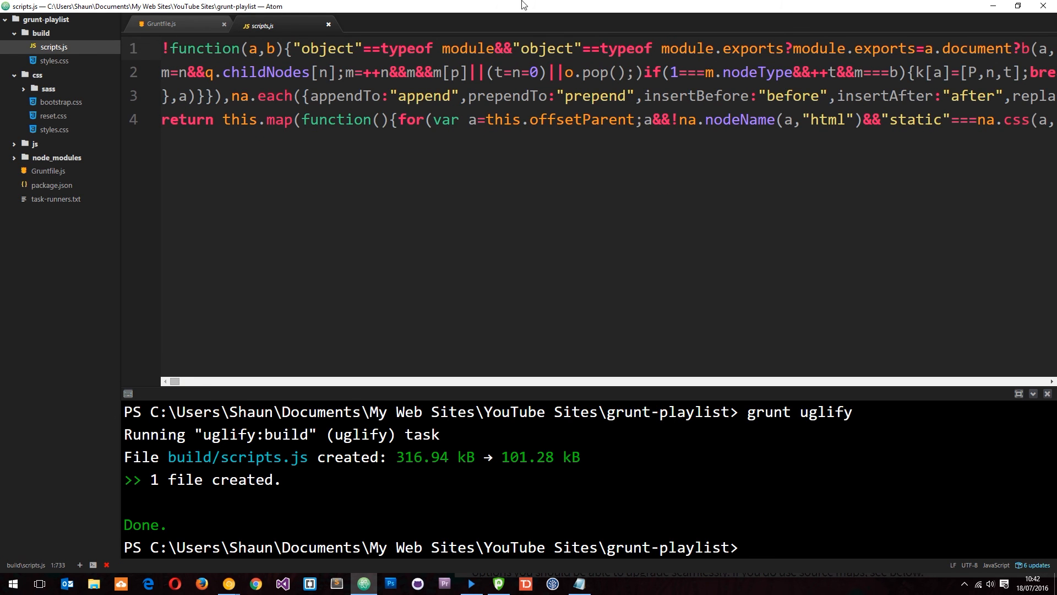
mouse_move(410, 166)
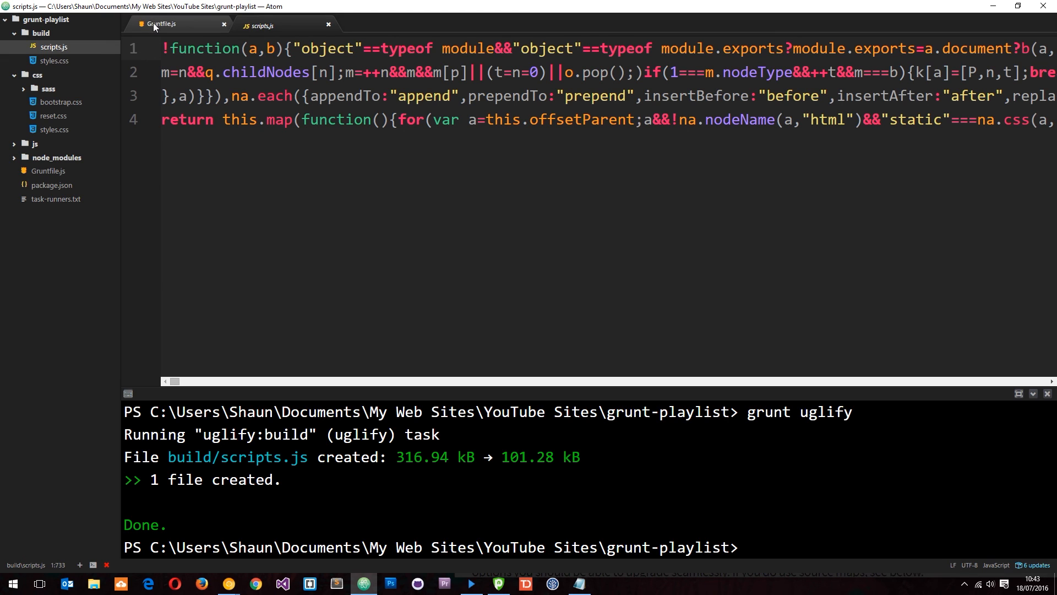
left_click(161, 24)
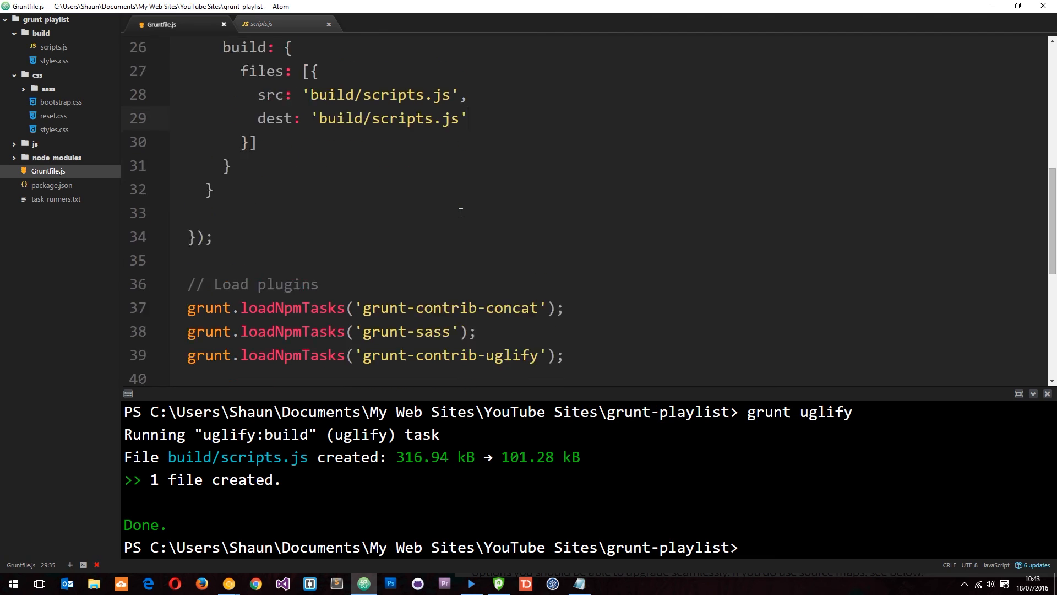
scroll("down", 3)
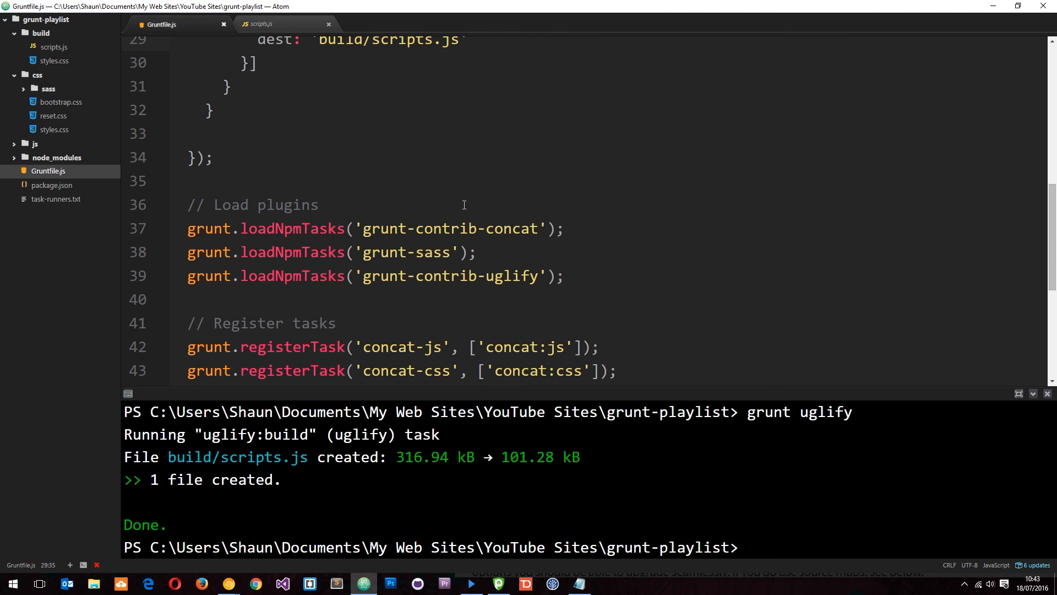